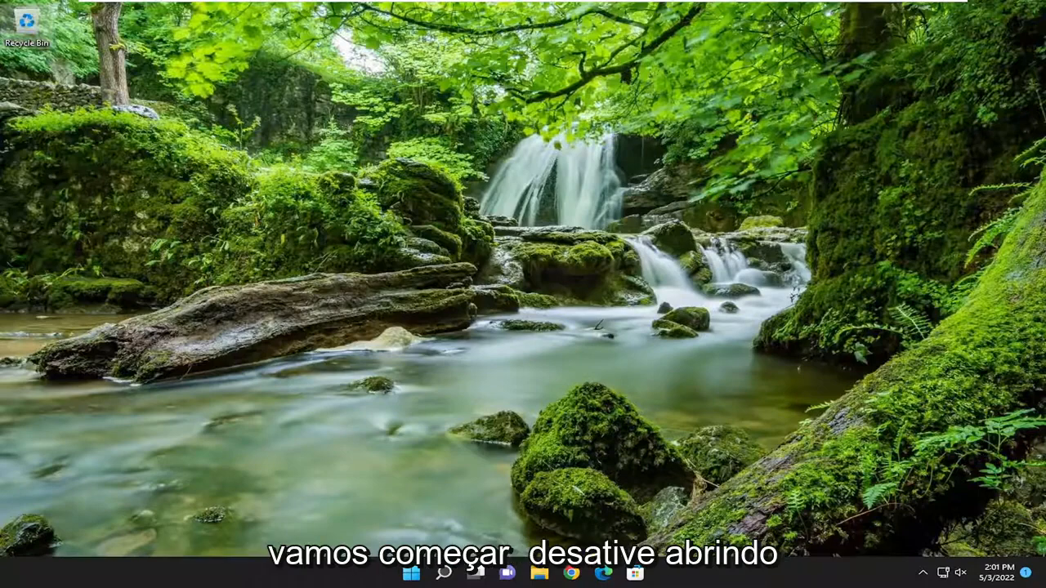
Reach Power Options via a 'control panel' search with Control Panel viewed as Large icons
click(448, 571)
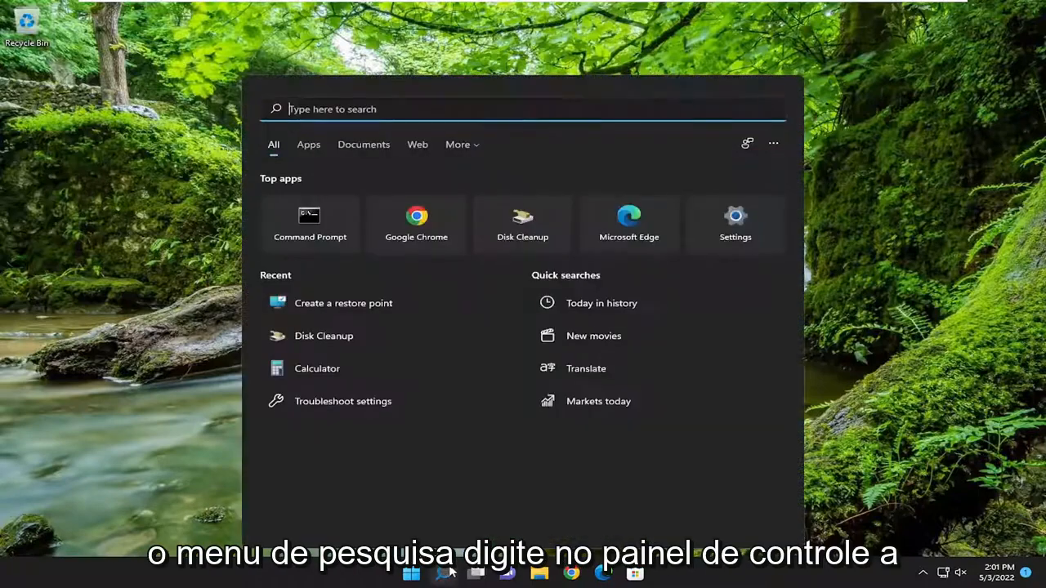
text(control panel)
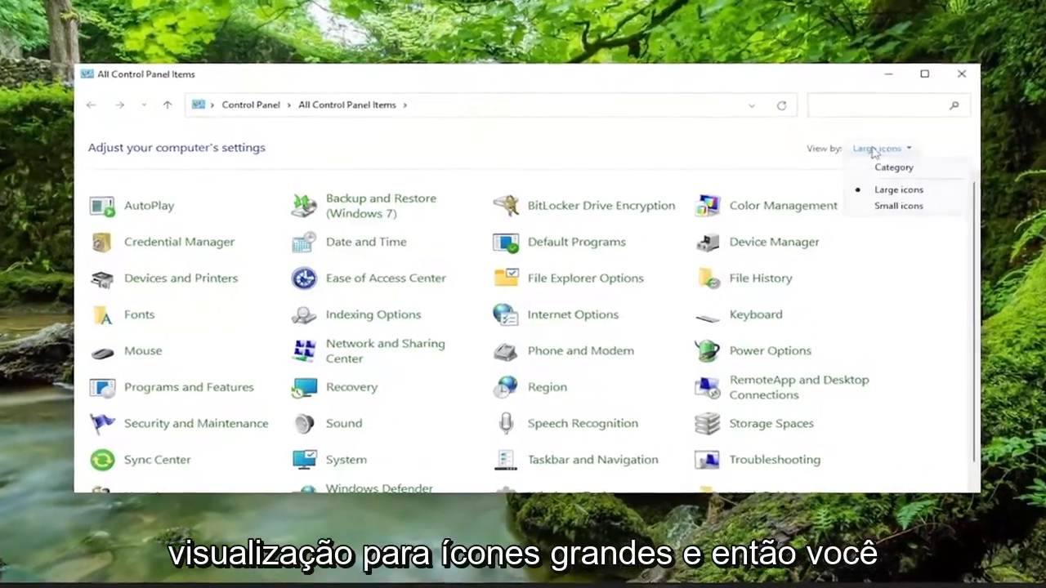
click(897, 190)
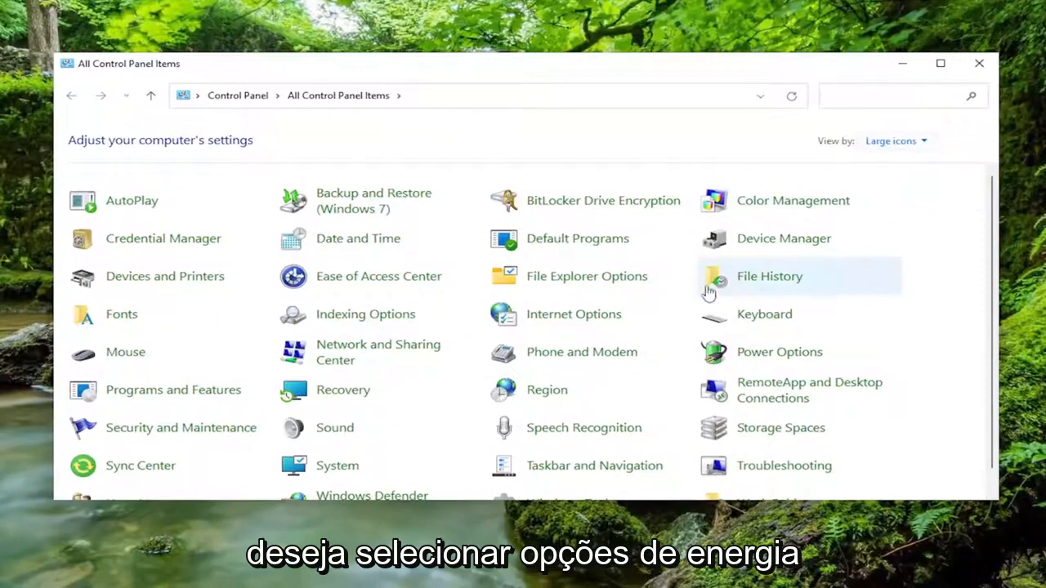
mouse_move(778, 352)
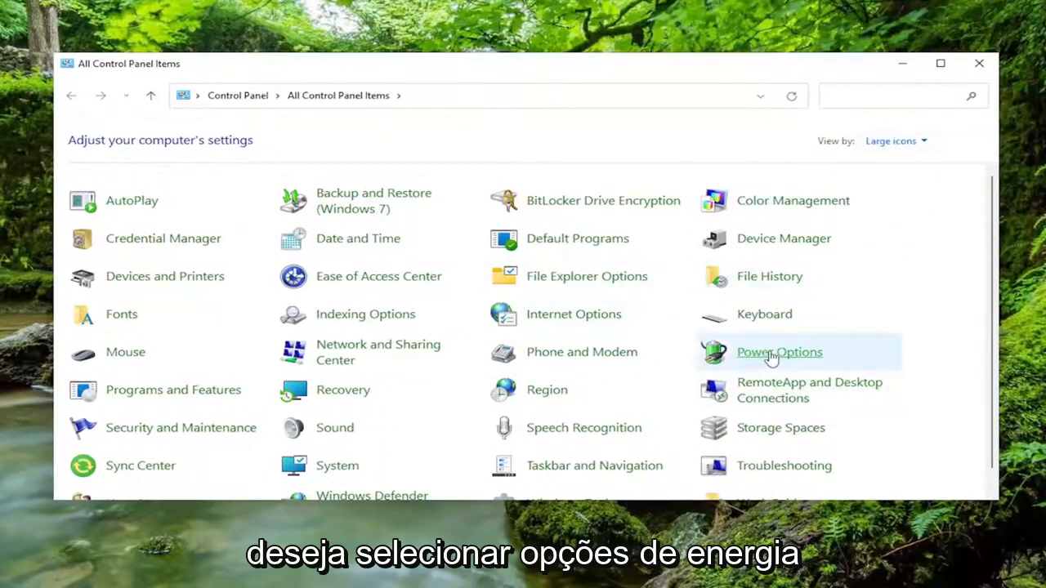
click(778, 351)
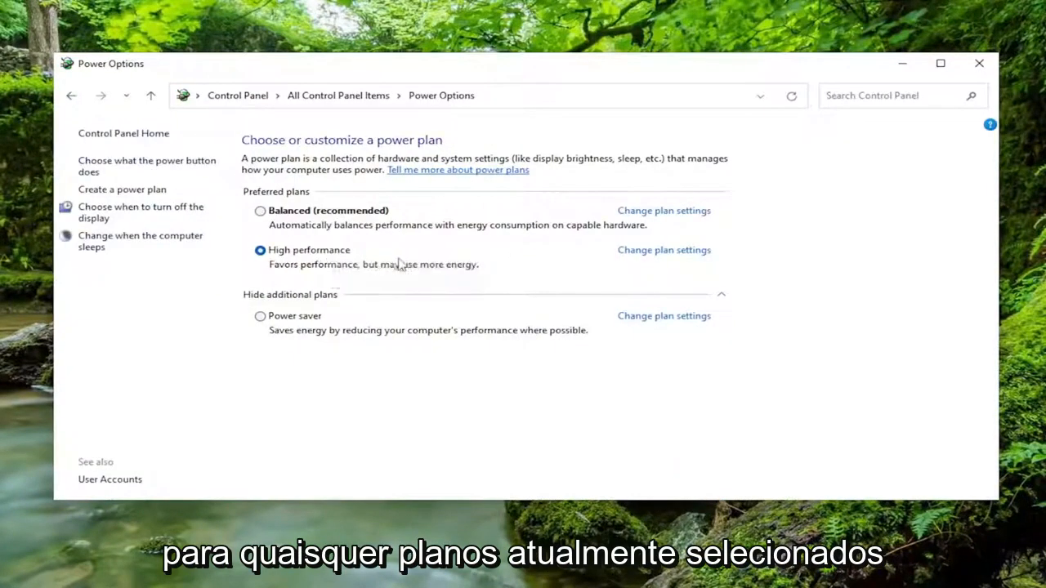
mouse_move(677, 268)
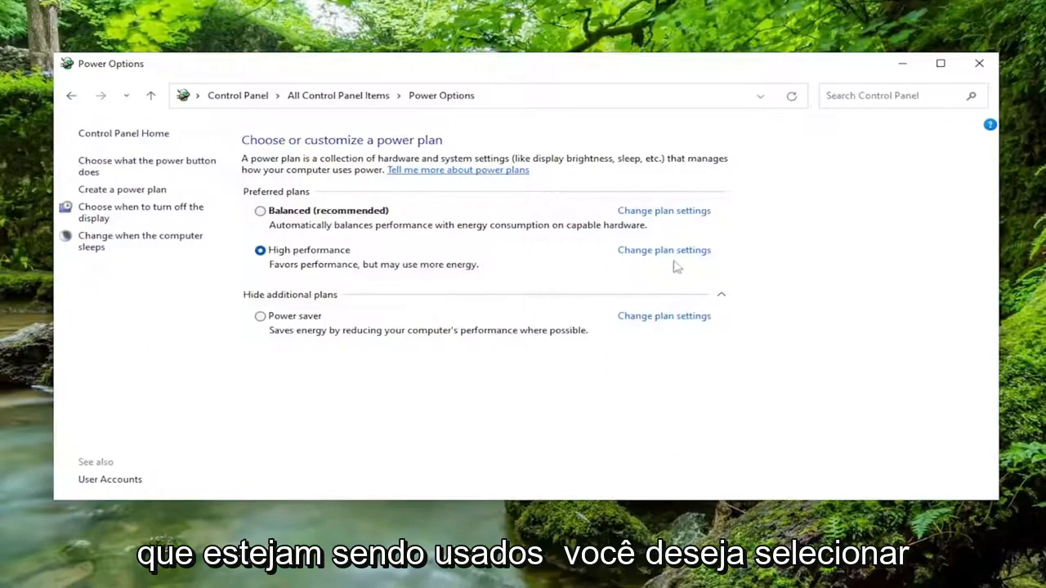
Go into the High performance plan's settings and its advanced power settings
click(663, 250)
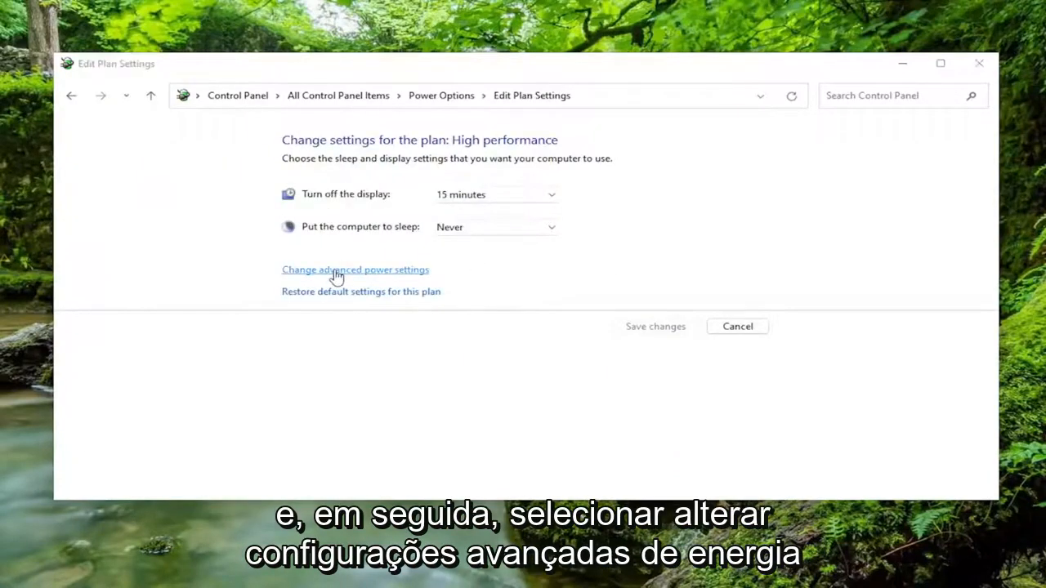
click(355, 270)
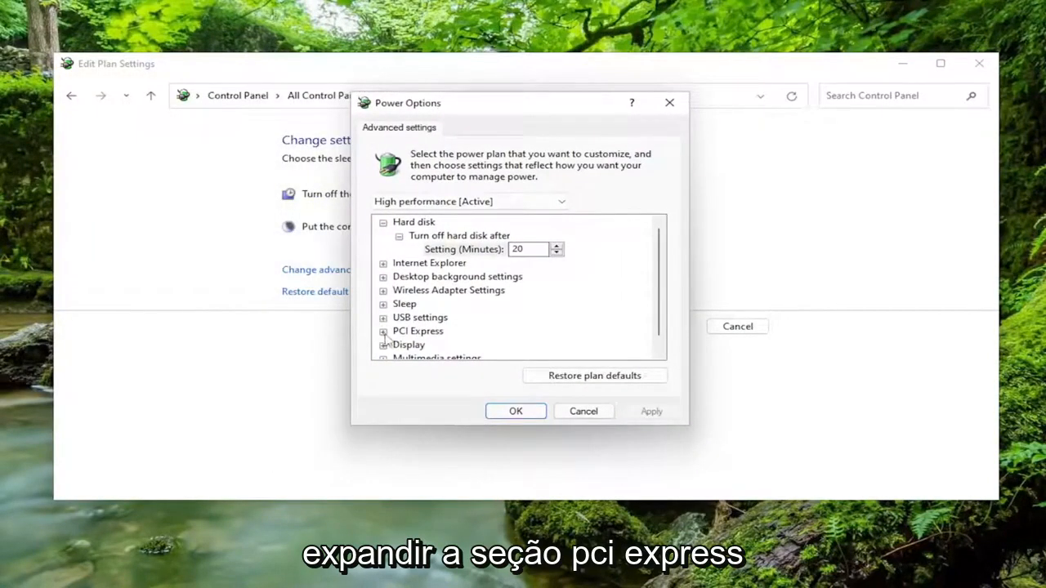
Set PCI Express > Link State Power Management to Off
click(383, 330)
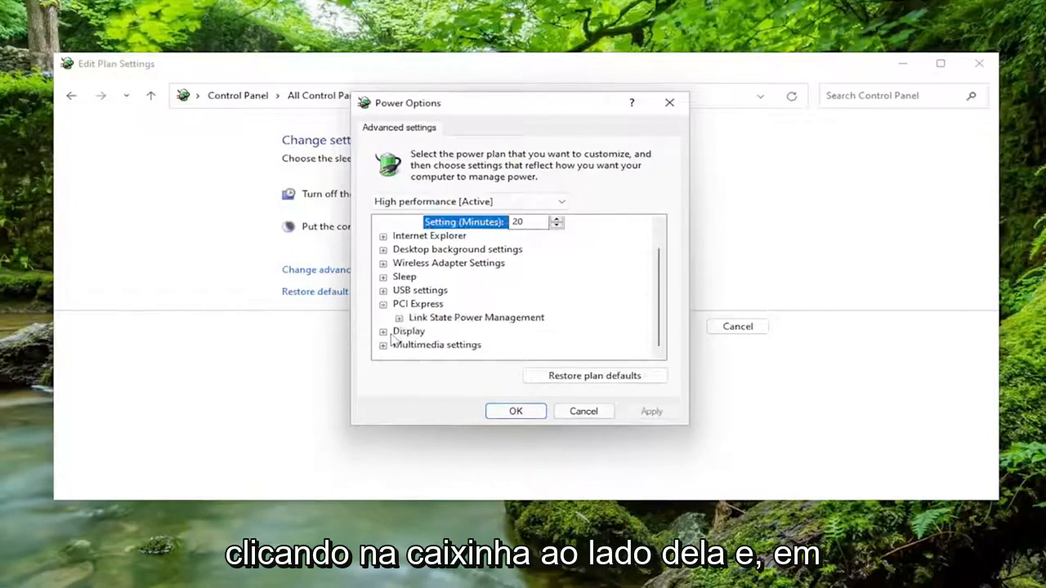
click(399, 317)
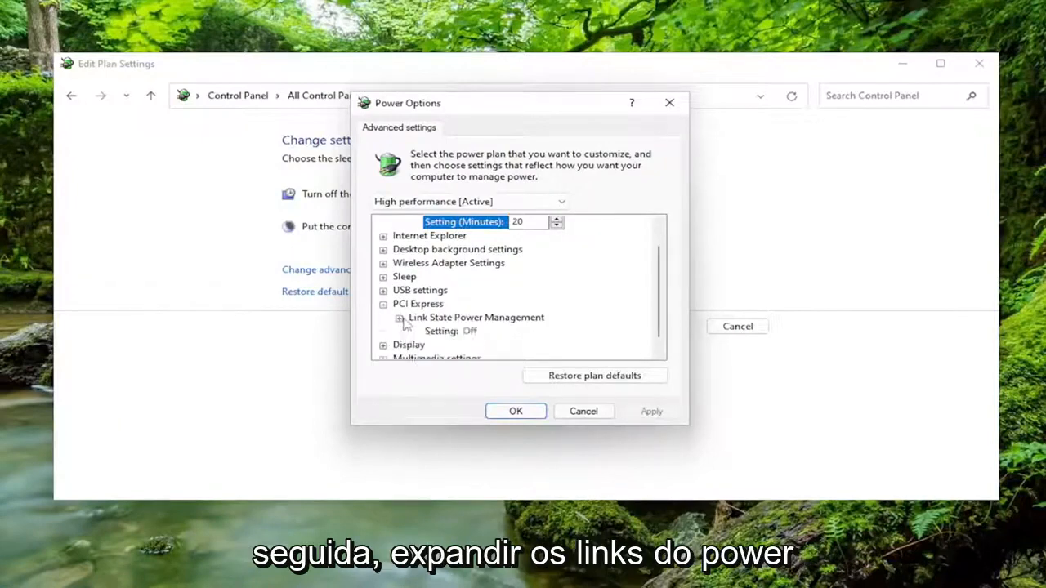
mouse_move(454, 330)
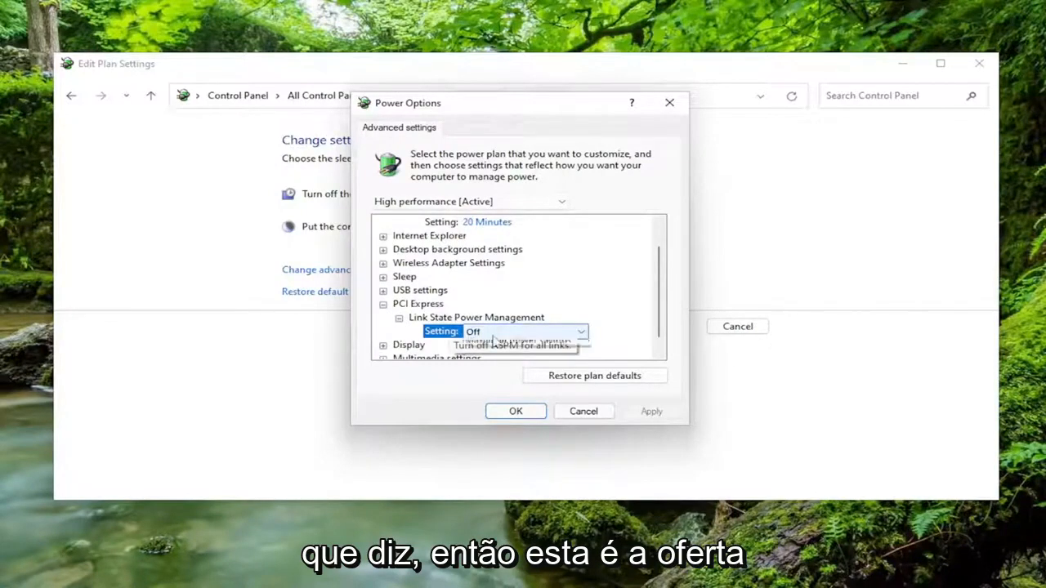
click(581, 330)
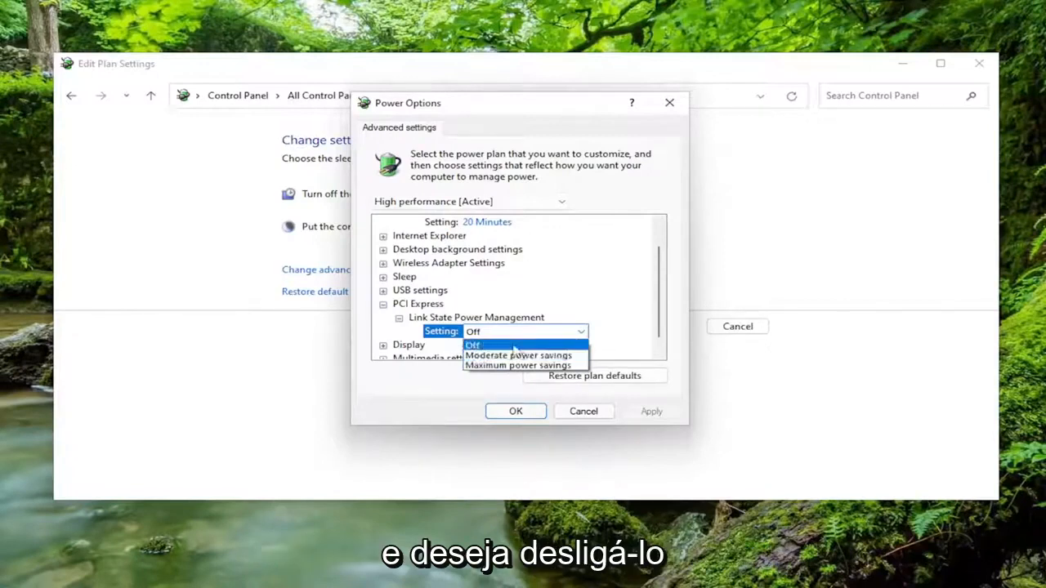
click(473, 343)
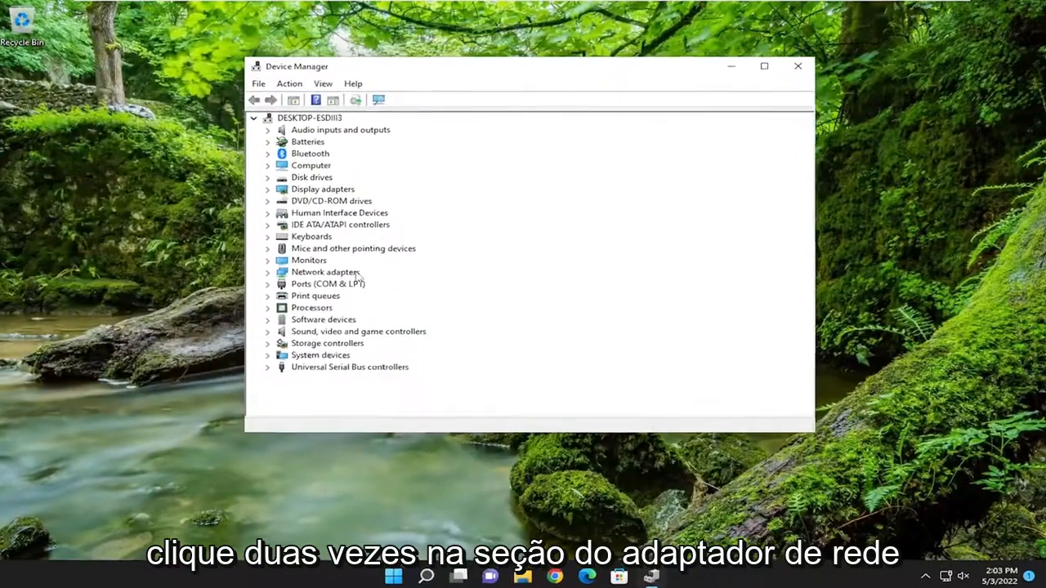
Reach the Power Management settings in the Intel network adapter's Properties
double_click(325, 271)
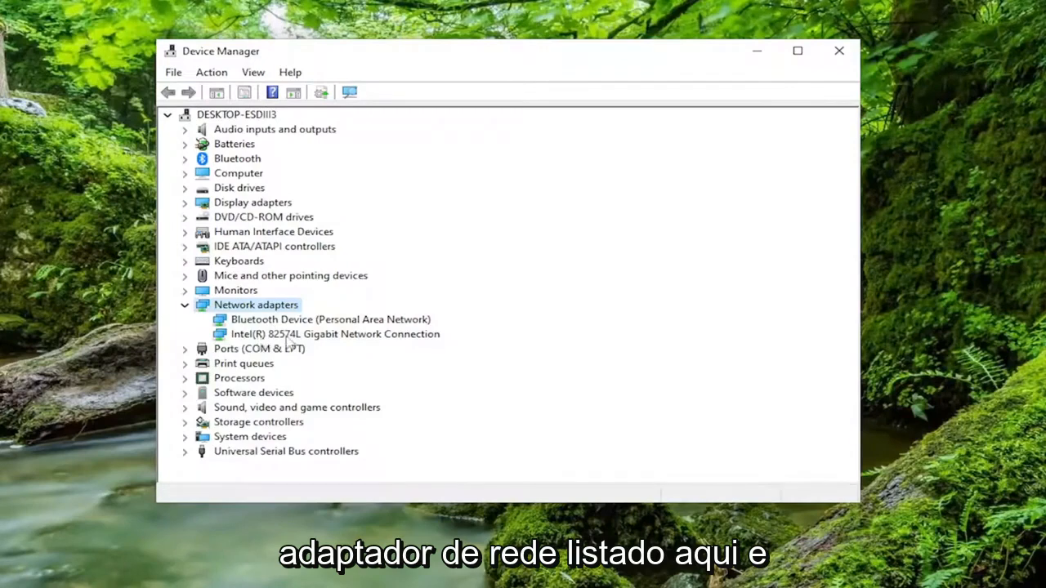
click(335, 333)
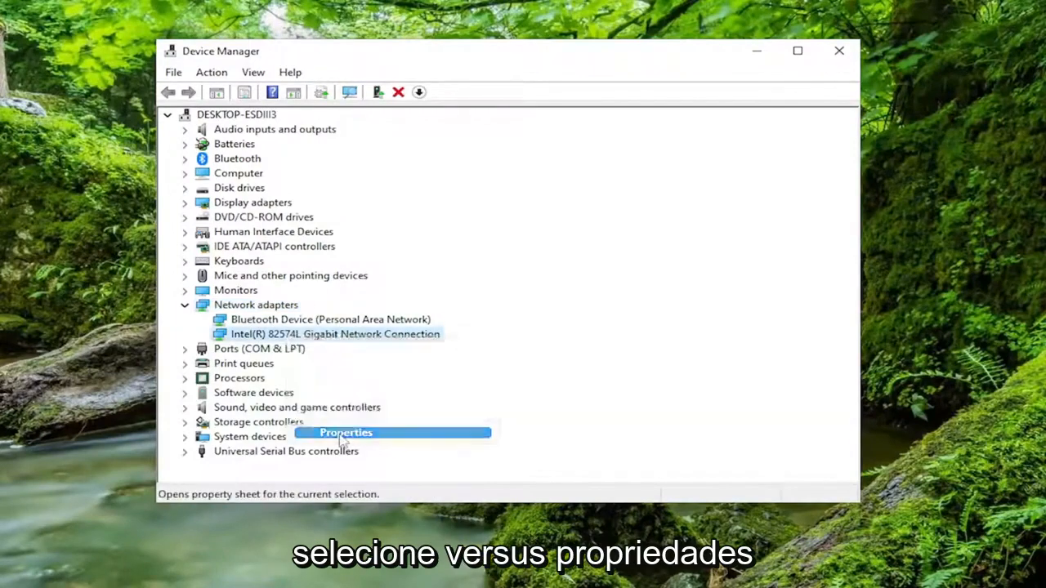
click(347, 432)
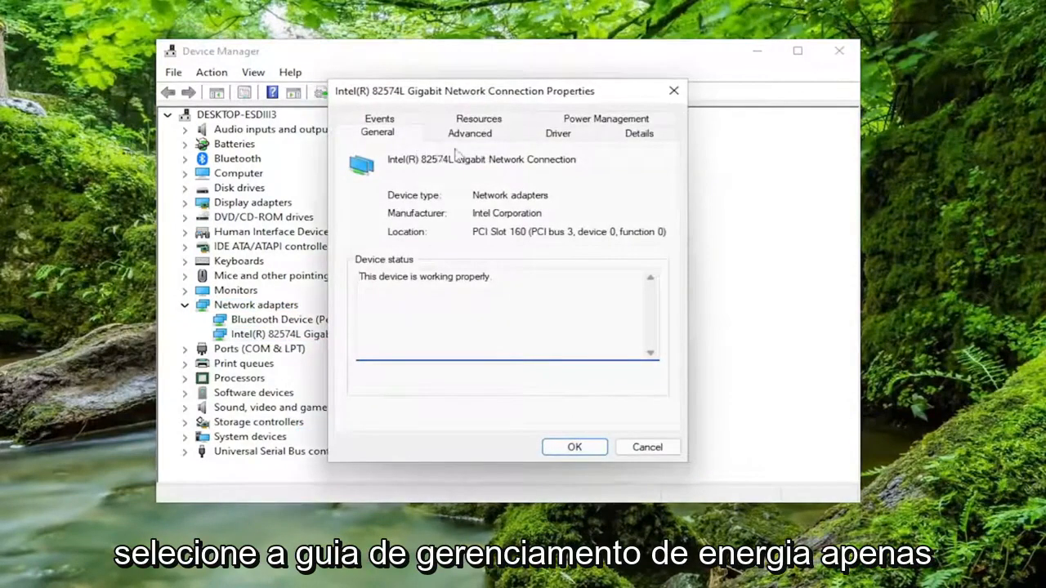
click(605, 131)
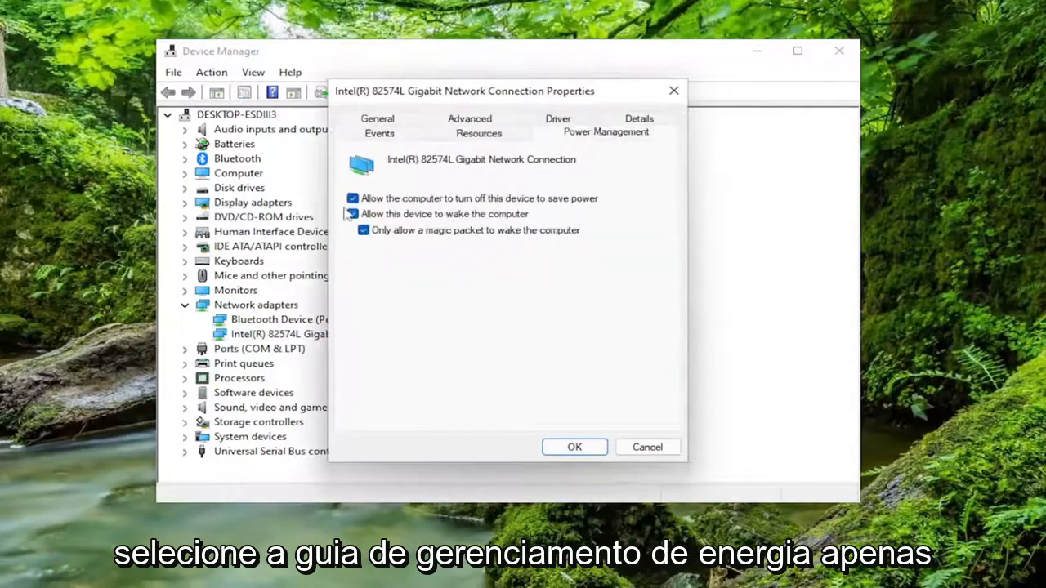
Untick 'Allow the computer to turn off this device to save power' and confirm with OK
click(353, 200)
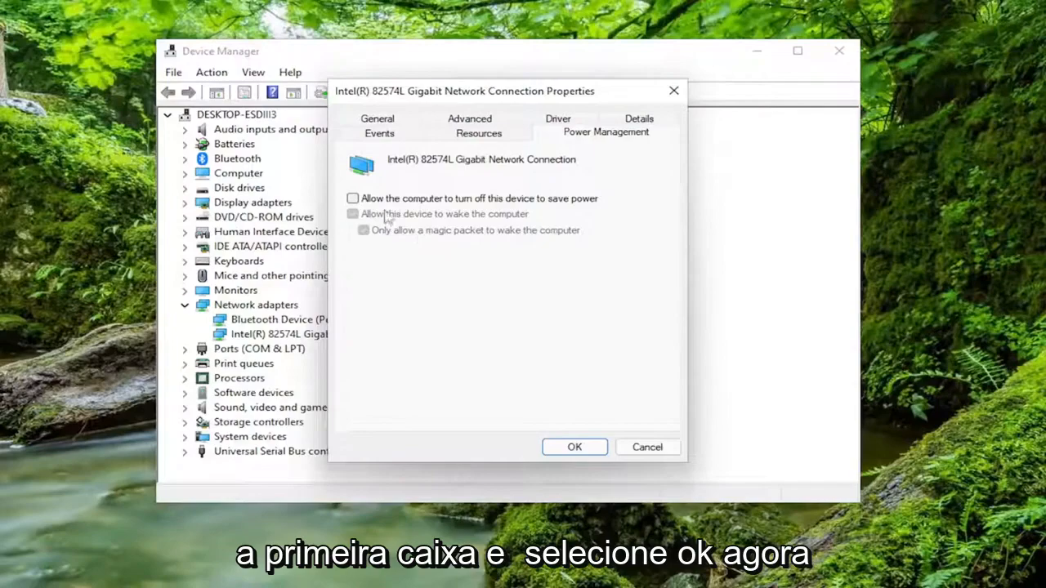
click(574, 448)
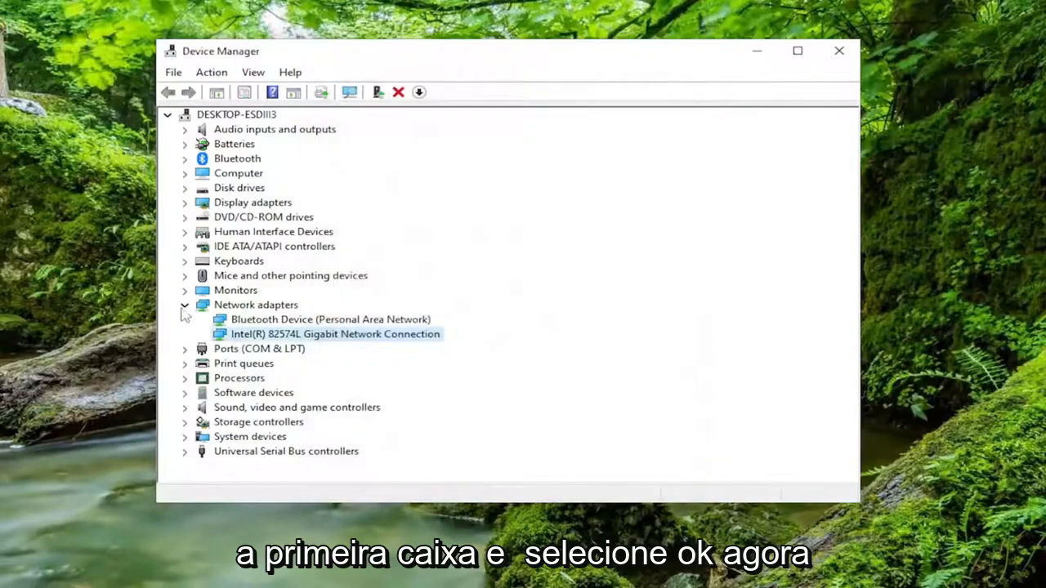
click(184, 306)
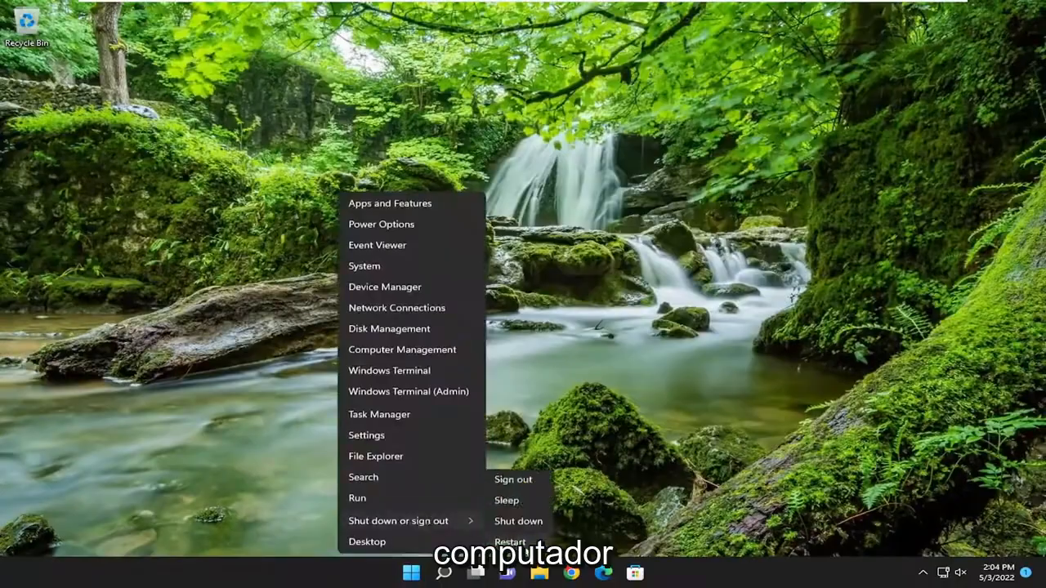
Restart the computer from the Start menu's Shut down or sign out options
click(510, 543)
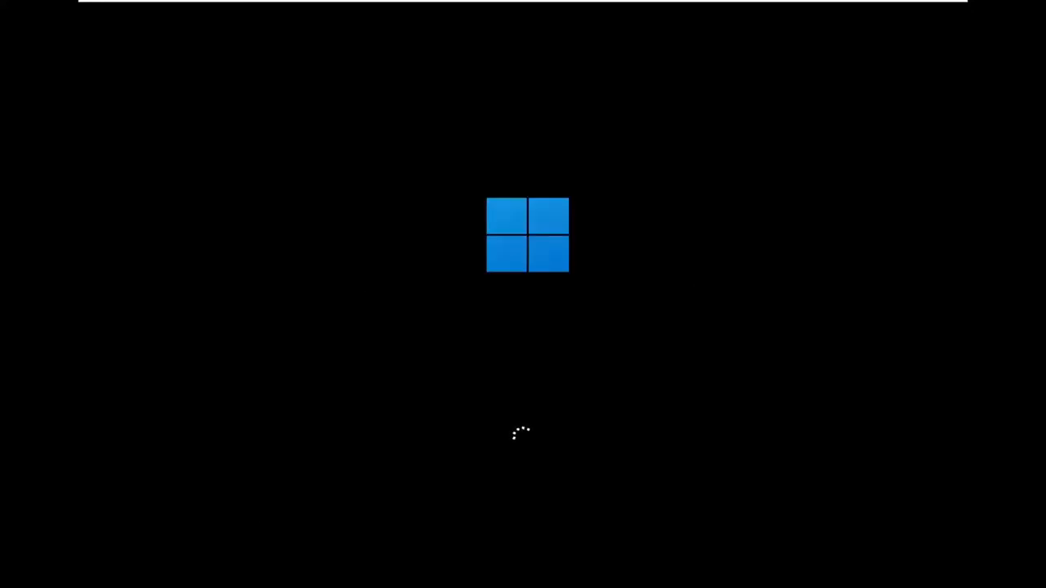